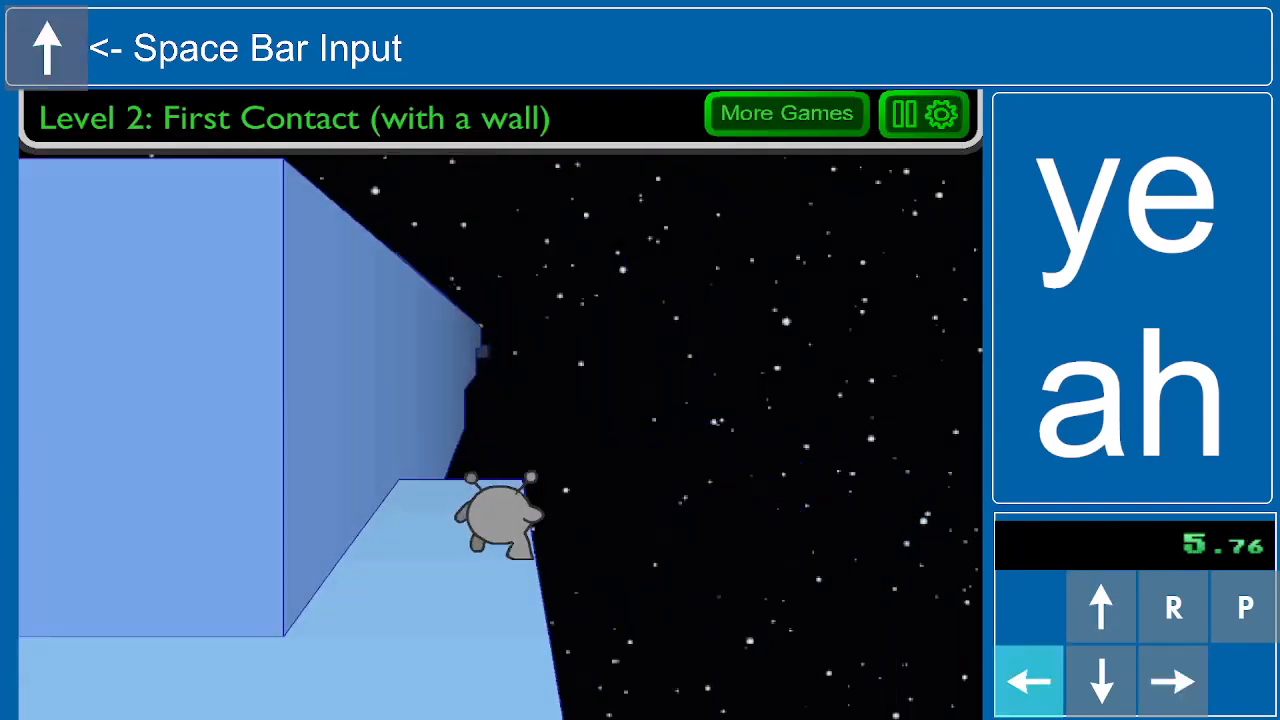
# Run and jump through Levels 2–5, earning the Level 4 bonus, and start Level 6
pyautogui.click(1172, 680)
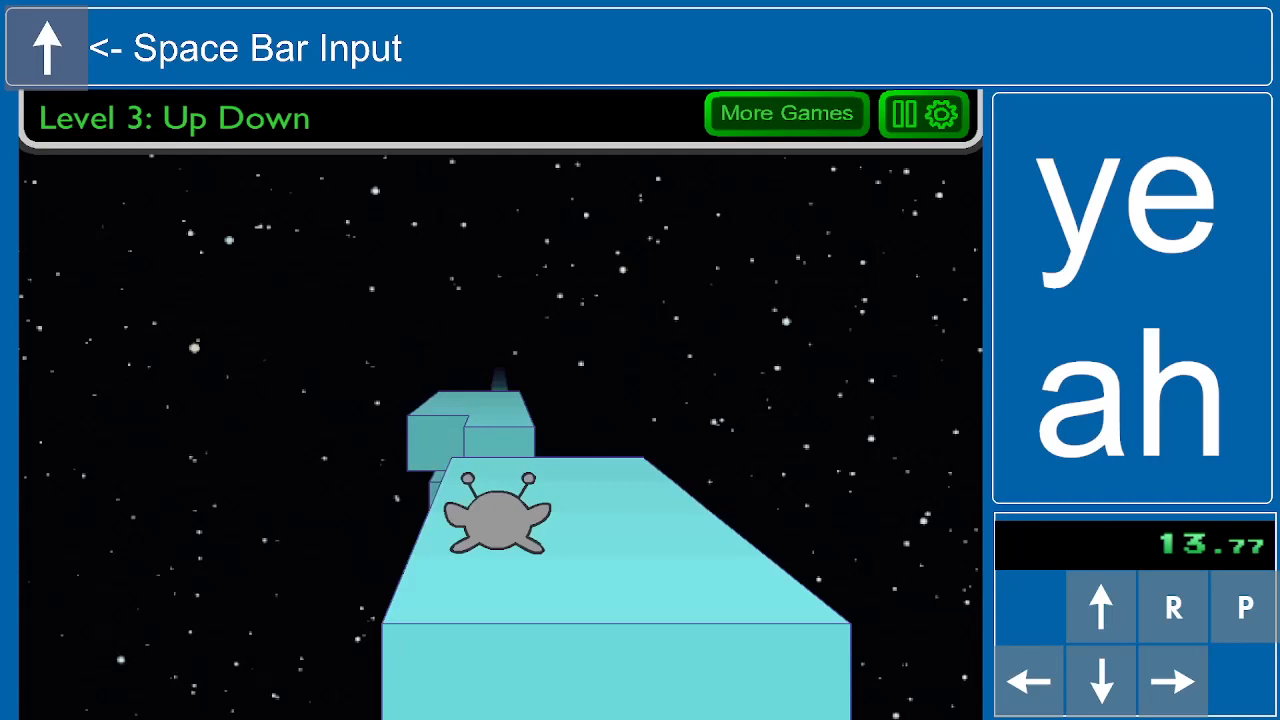
pyautogui.press('space')
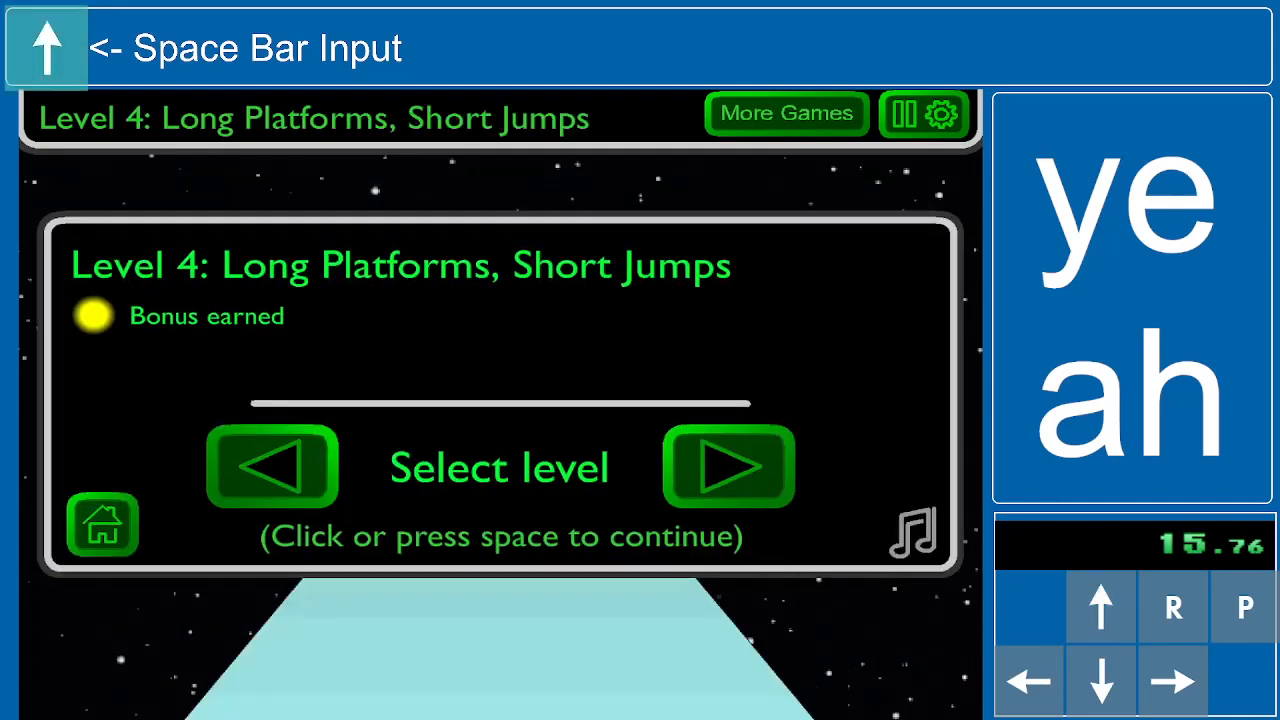
pyautogui.press('space')
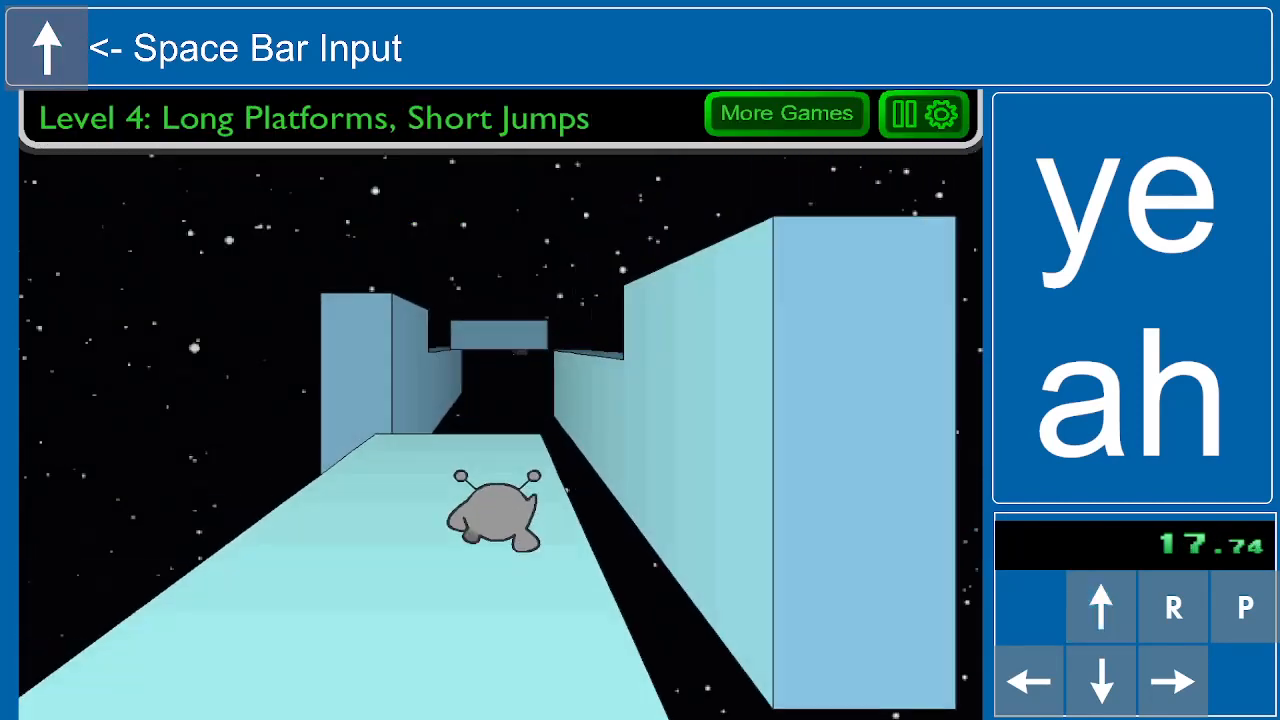
pyautogui.press('space')
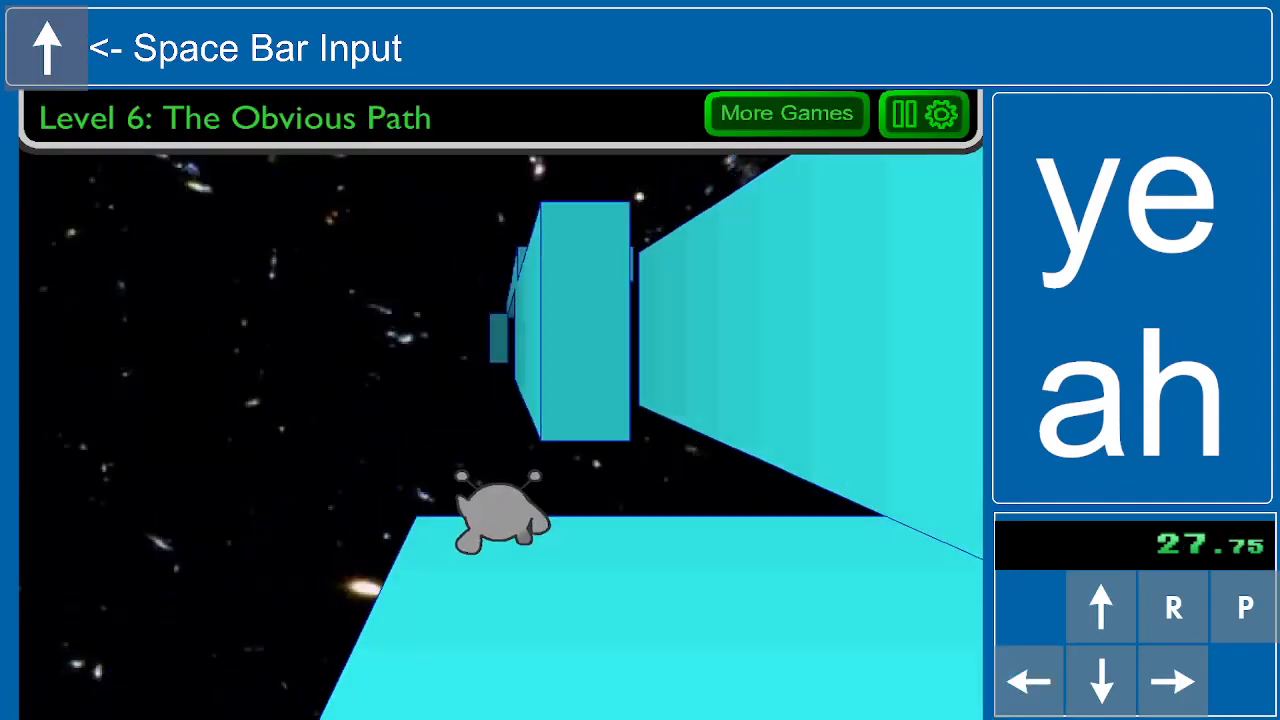
# Jump the gaps and floating blocks of Levels 6–9 to start Level 10, A Third Option
pyautogui.press('space')
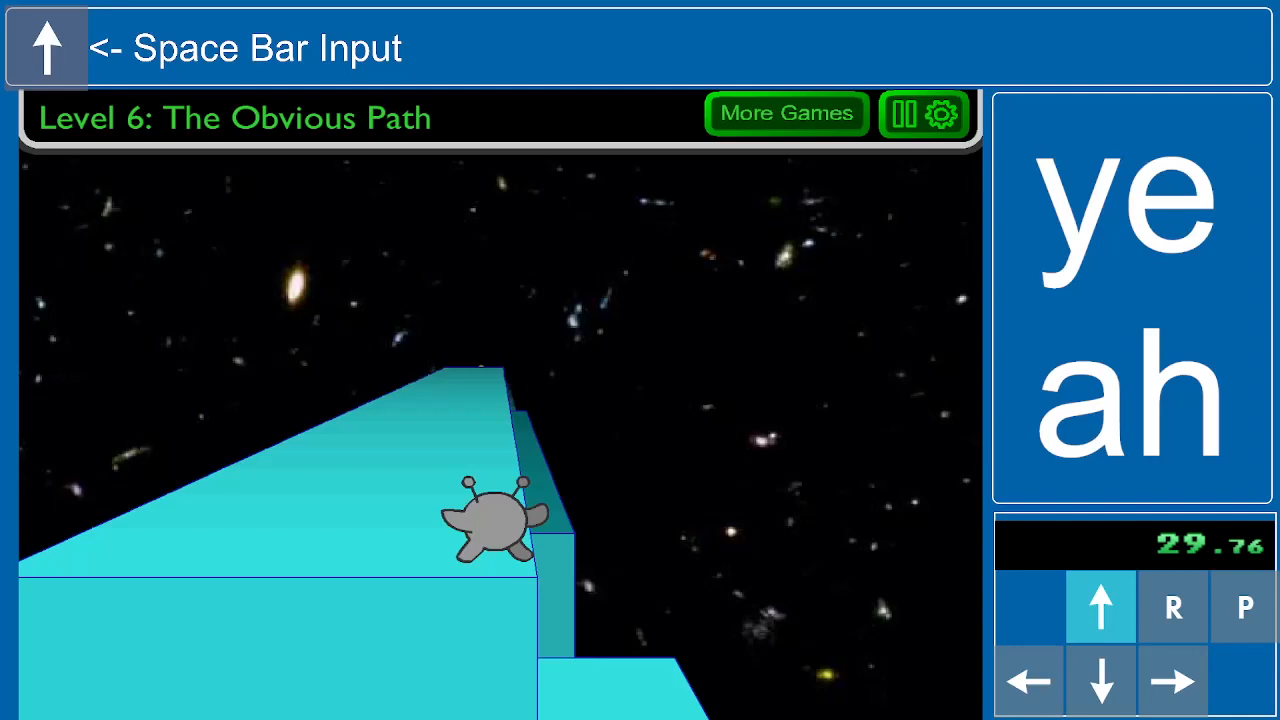
pyautogui.press('space')
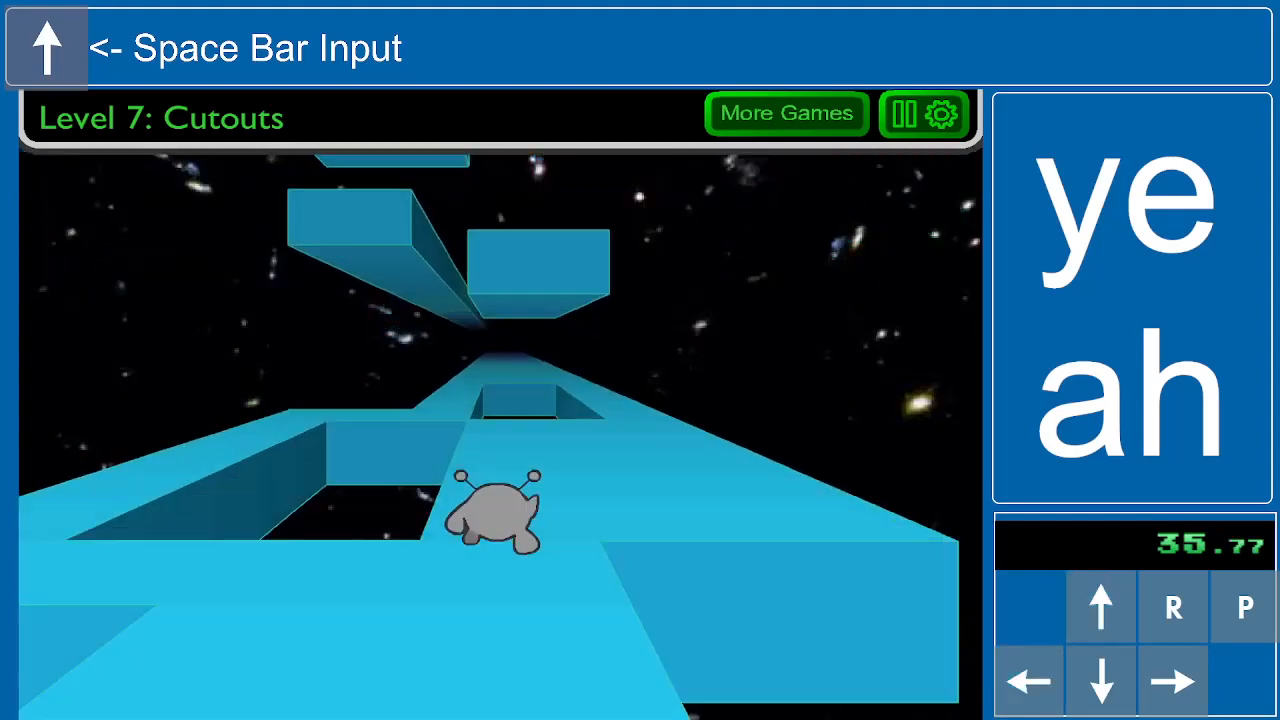
pyautogui.press('space')
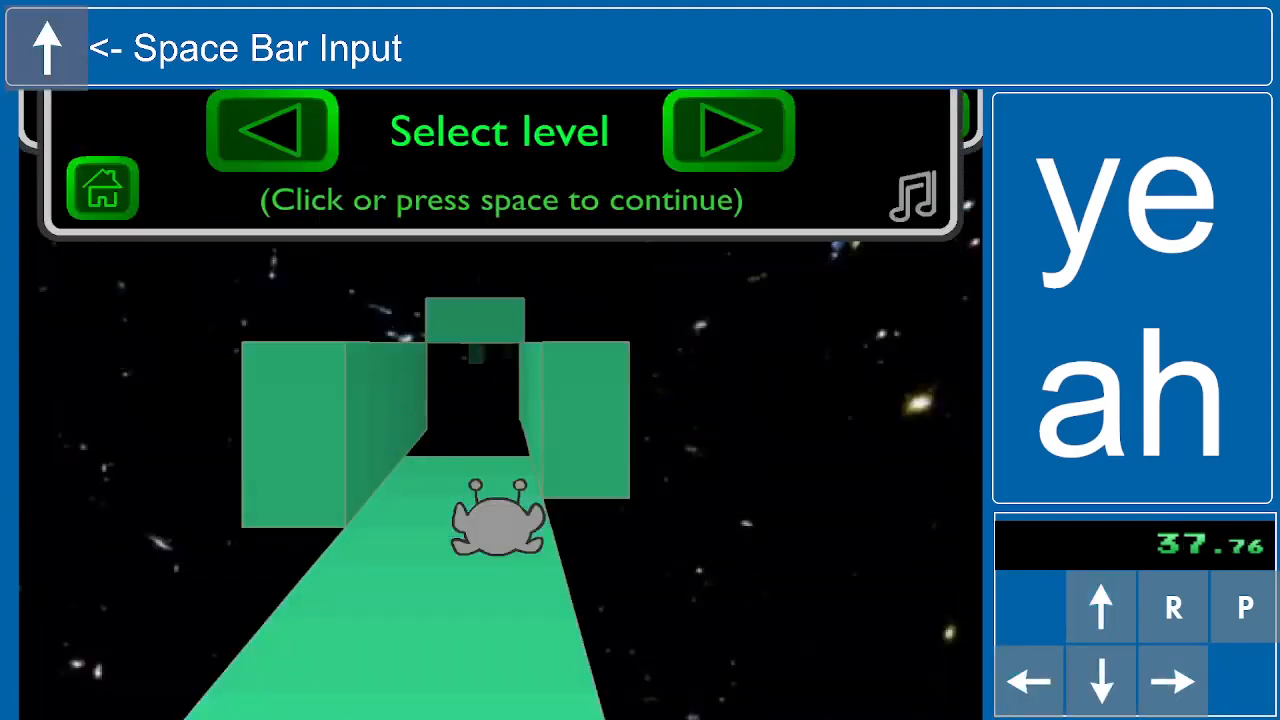
pyautogui.press('space')
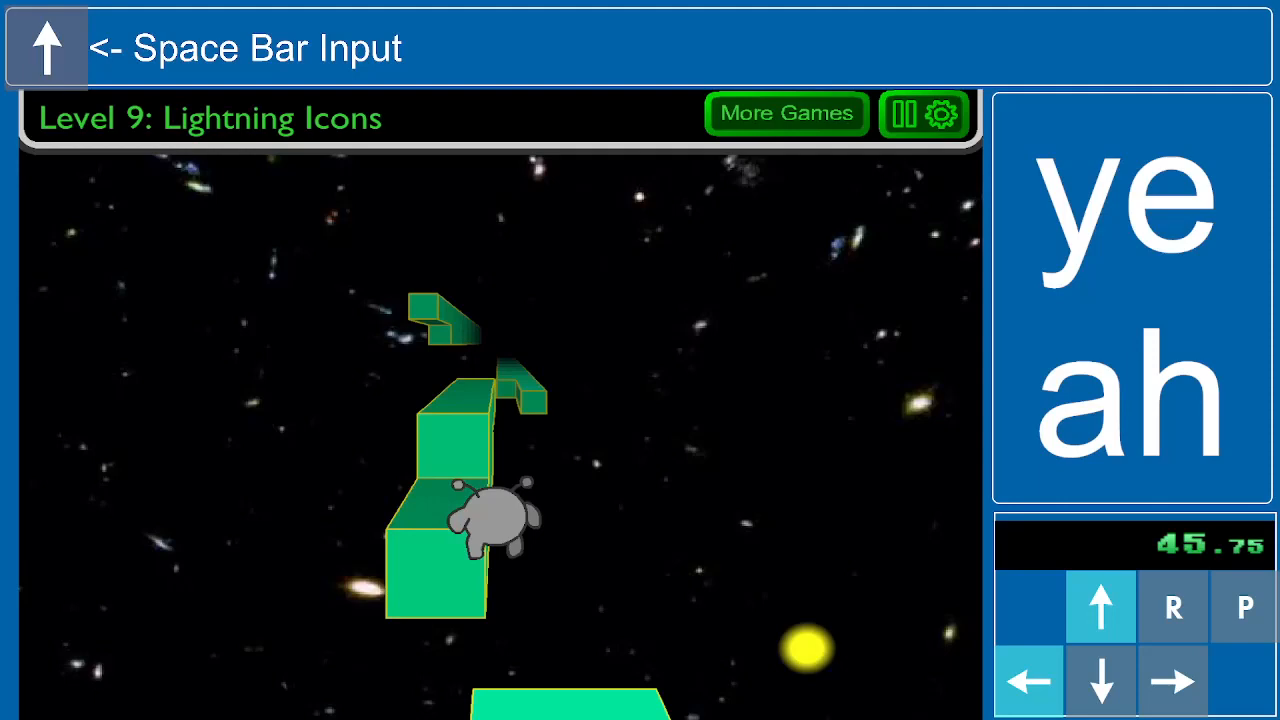
pyautogui.press('space')
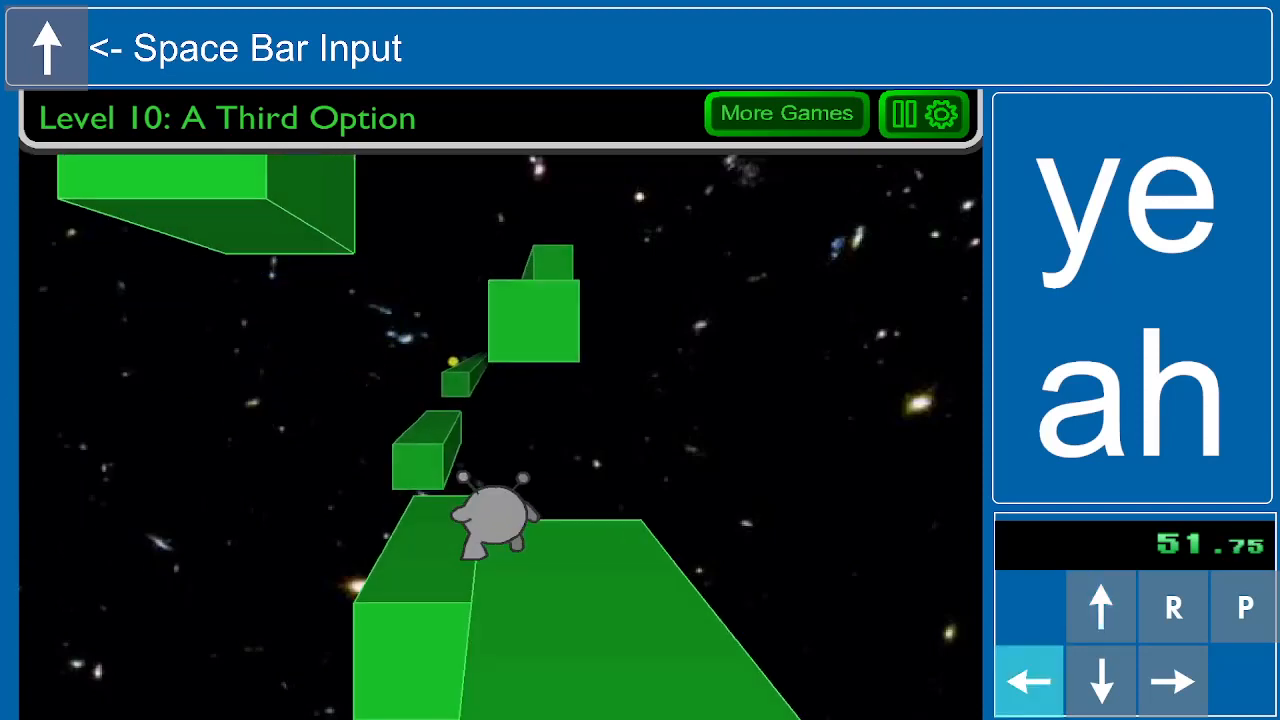
# Clear Levels 10–12 with a bonus on Level 11, using a long held jump on Level 12
pyautogui.press('space')
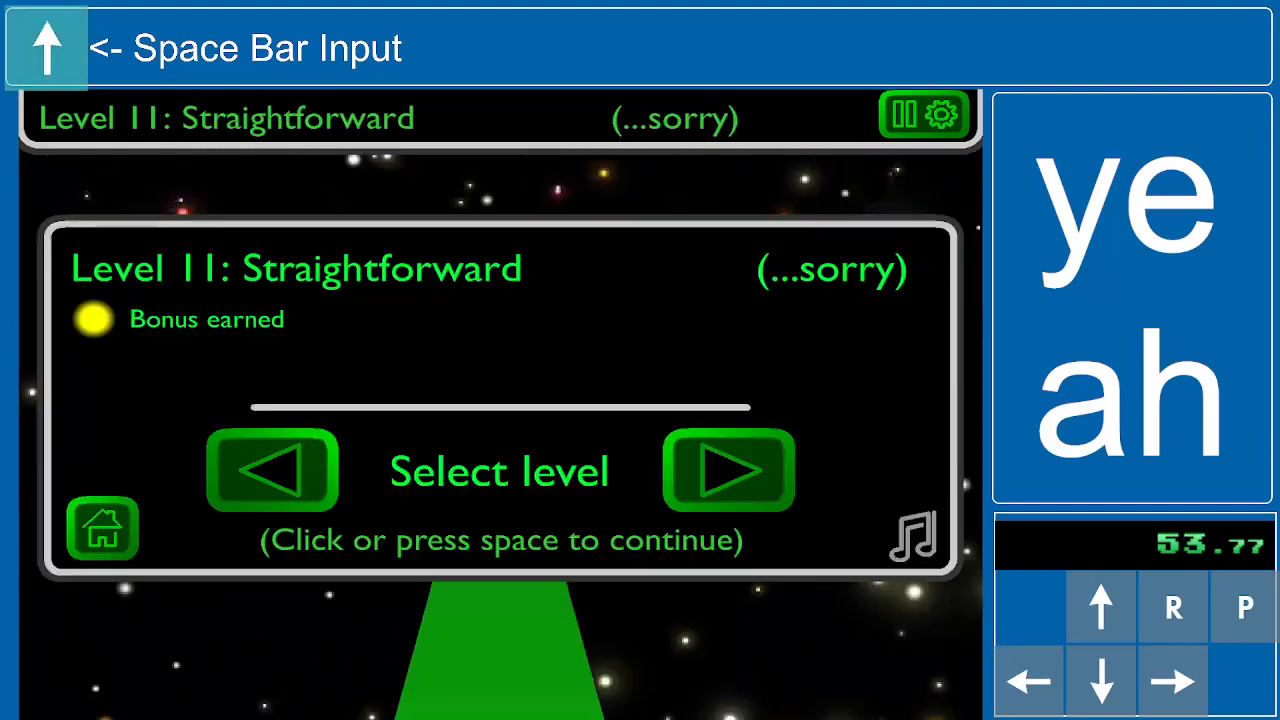
pyautogui.press('space')
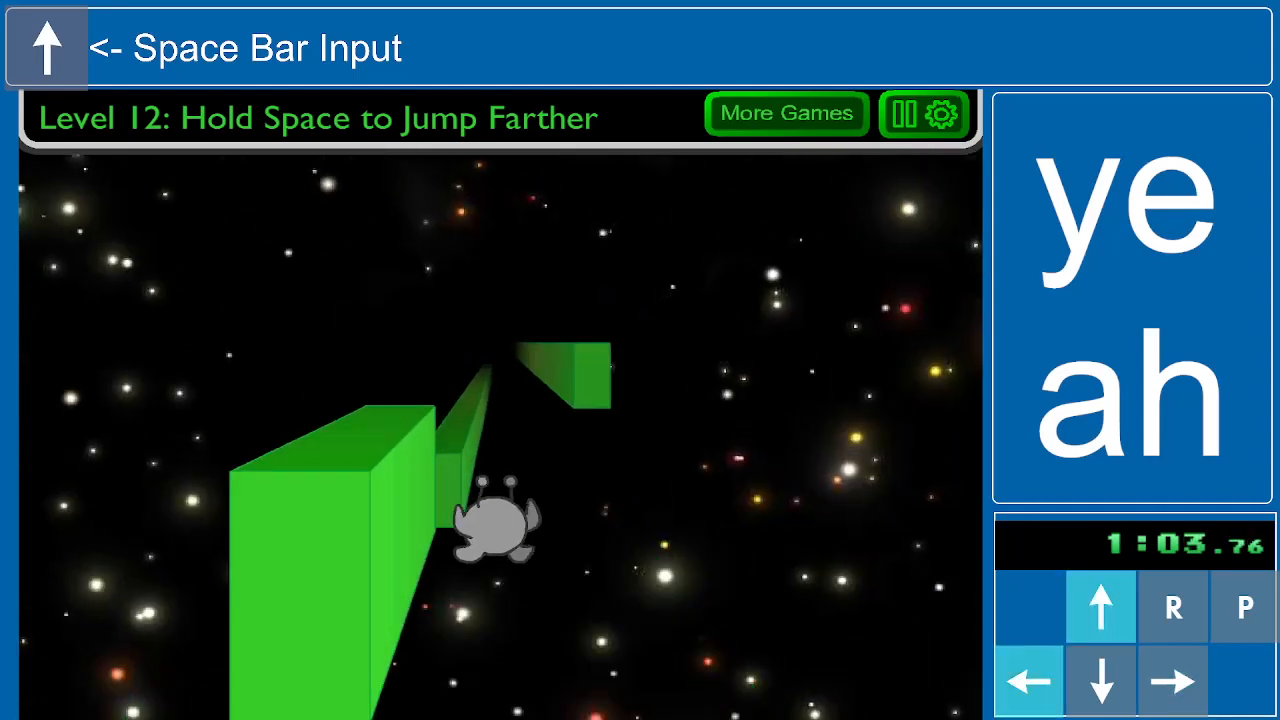
pyautogui.press('space')
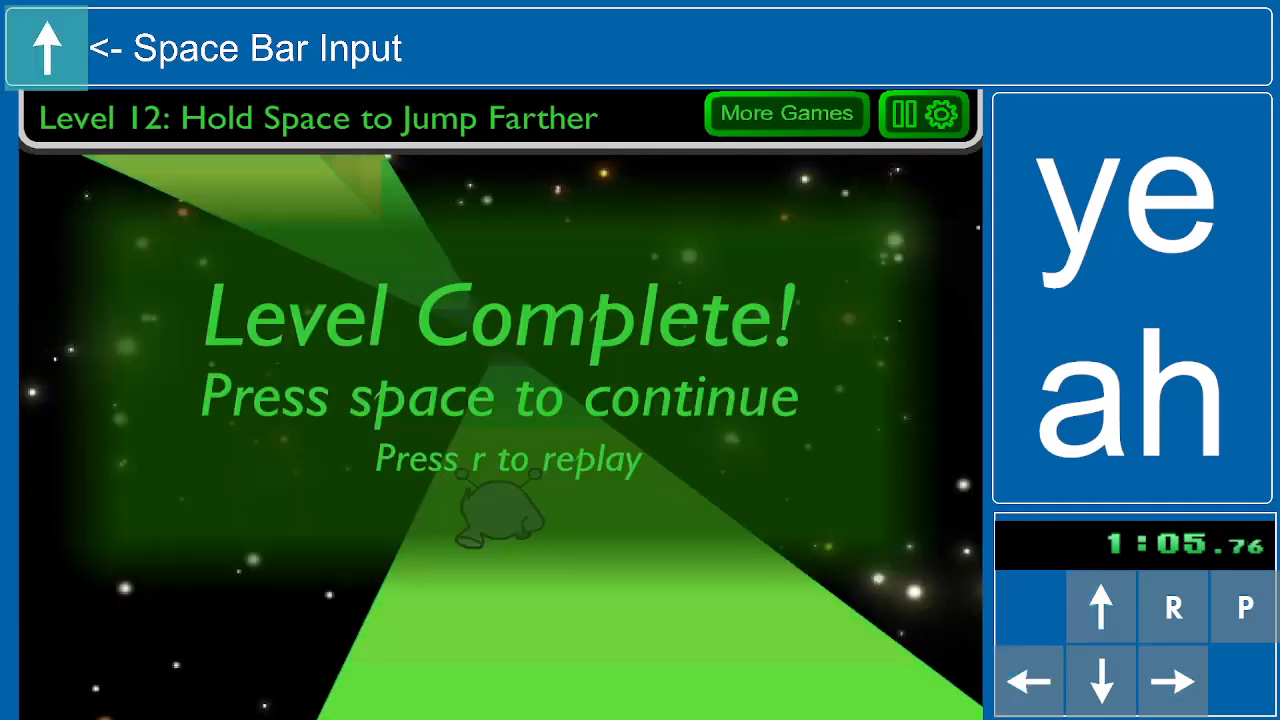
pyautogui.press('space')
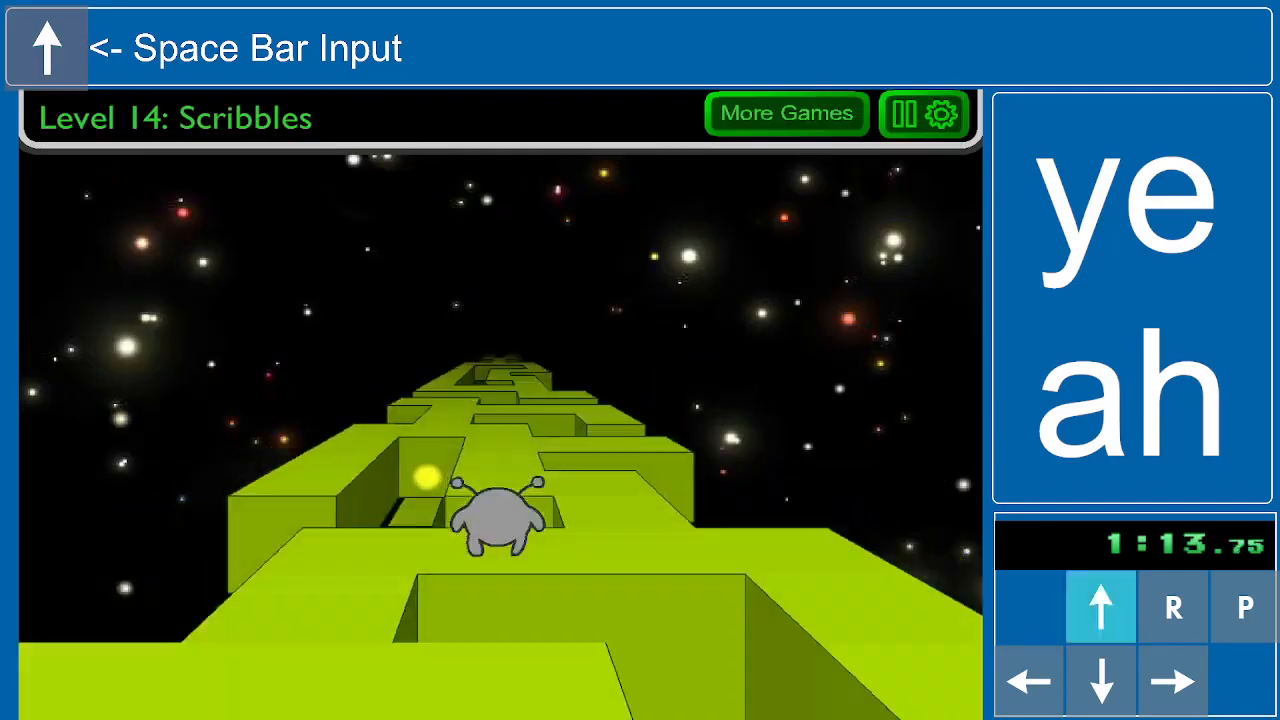
# Run and jump through Levels 13–17 to reach Level 18
pyautogui.click(1030, 680)
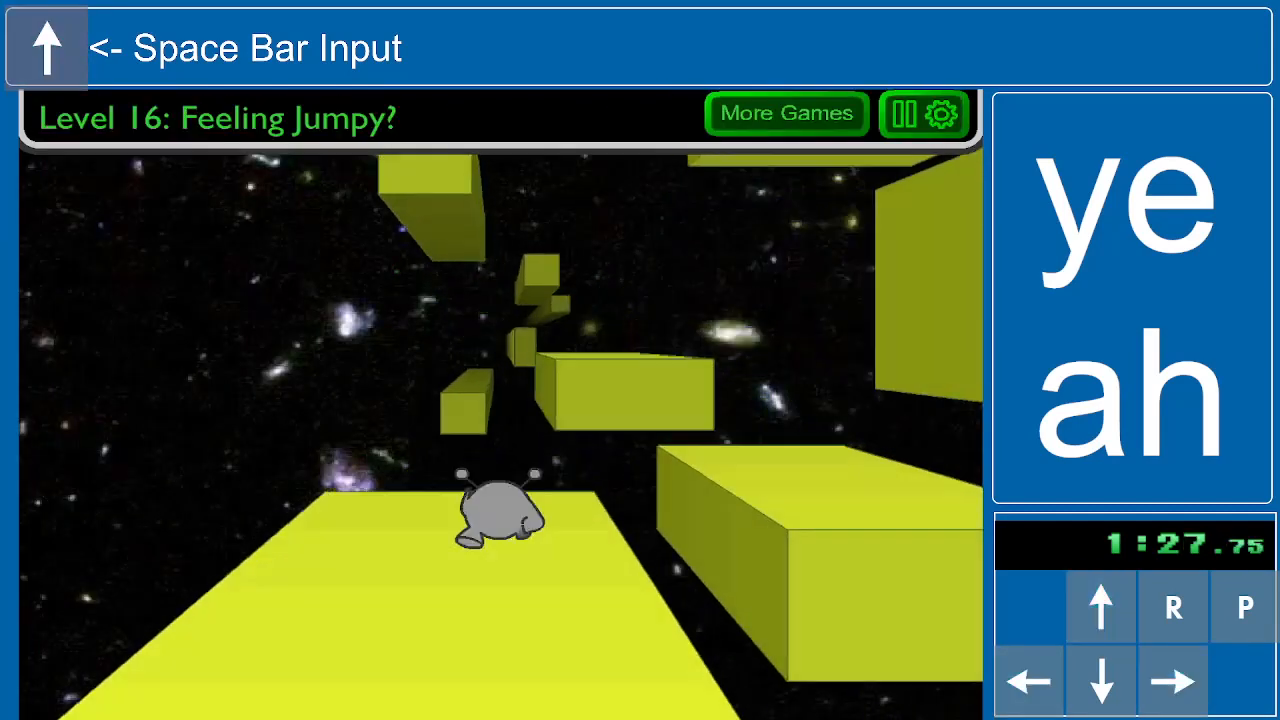
pyautogui.click(1030, 680)
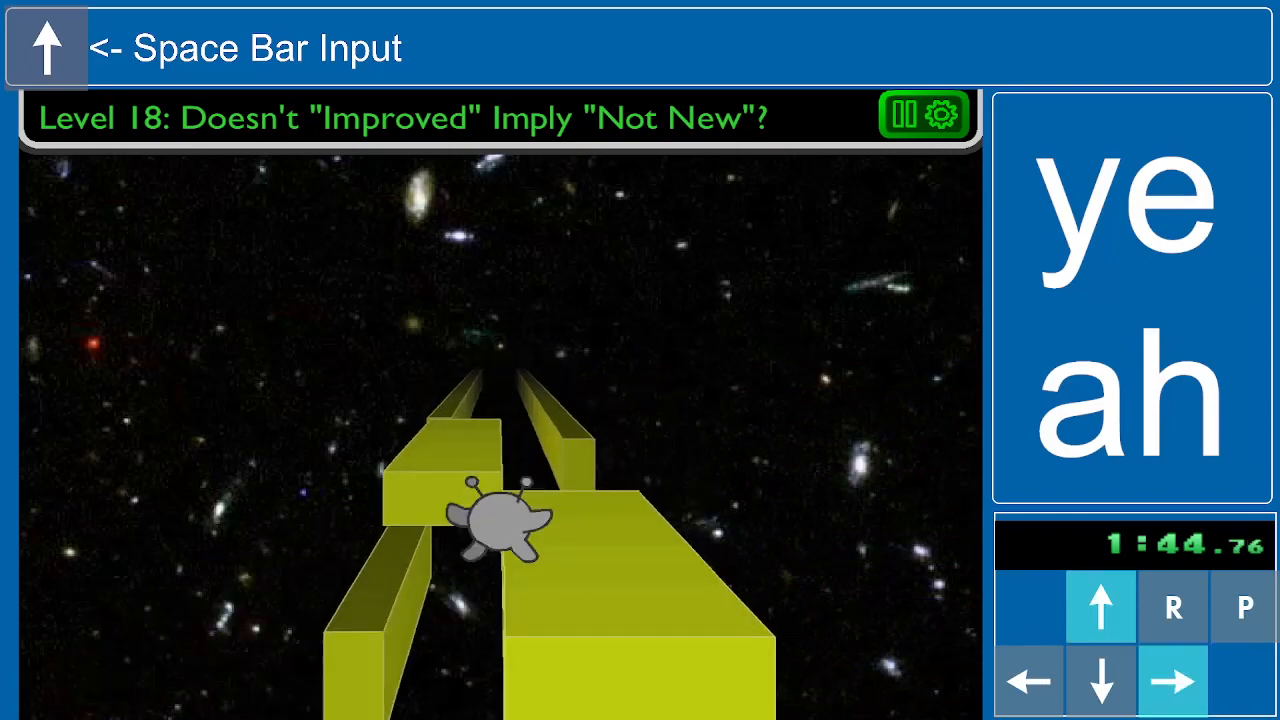
# Jump sideways across the ledge to finish Level 18 and continue toward Level 20, Turbine
pyautogui.press('space')
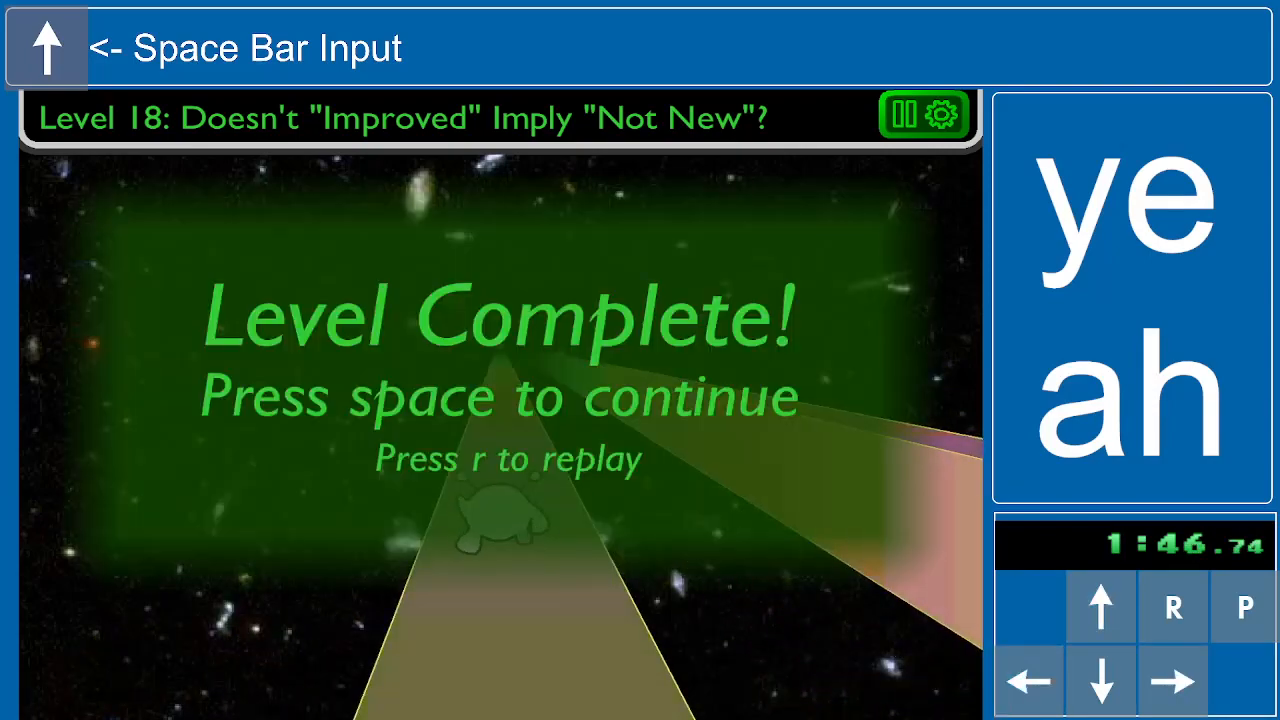
pyautogui.press('space')
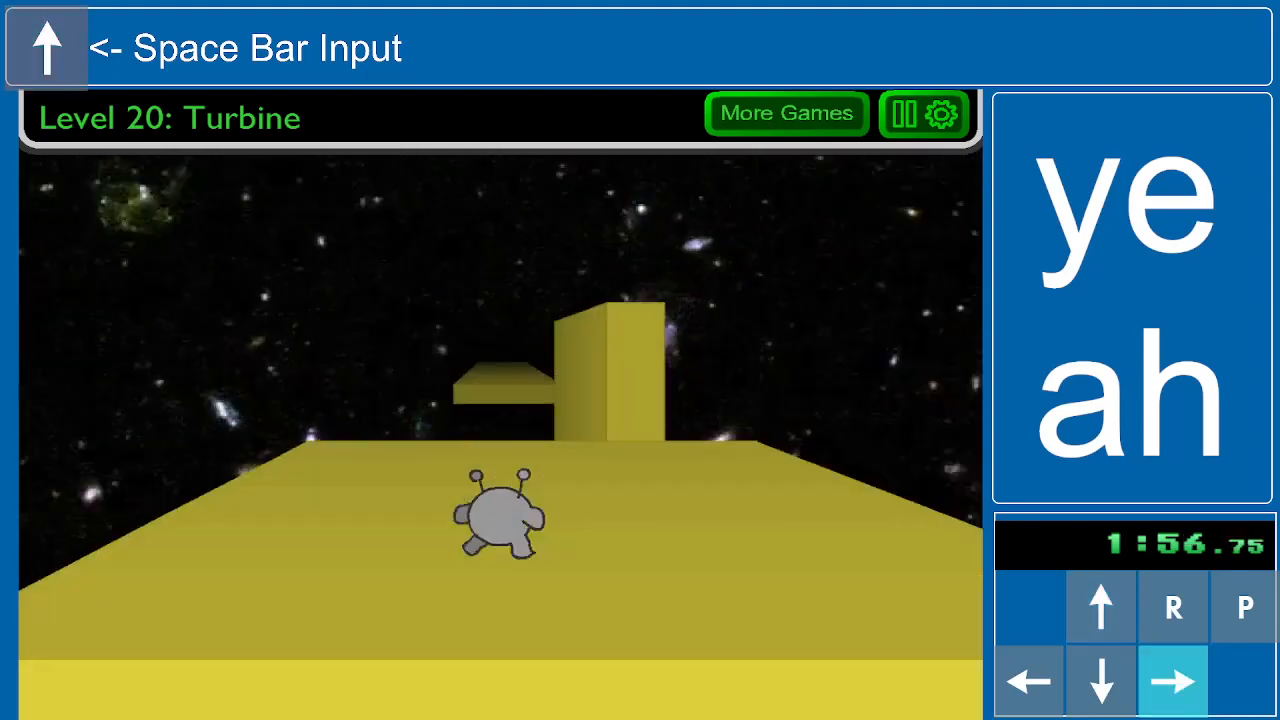
# Clear Levels 20–23 collecting the bonus orb and begin Level 24, Runes, past 2:20
pyautogui.click(1100, 608)
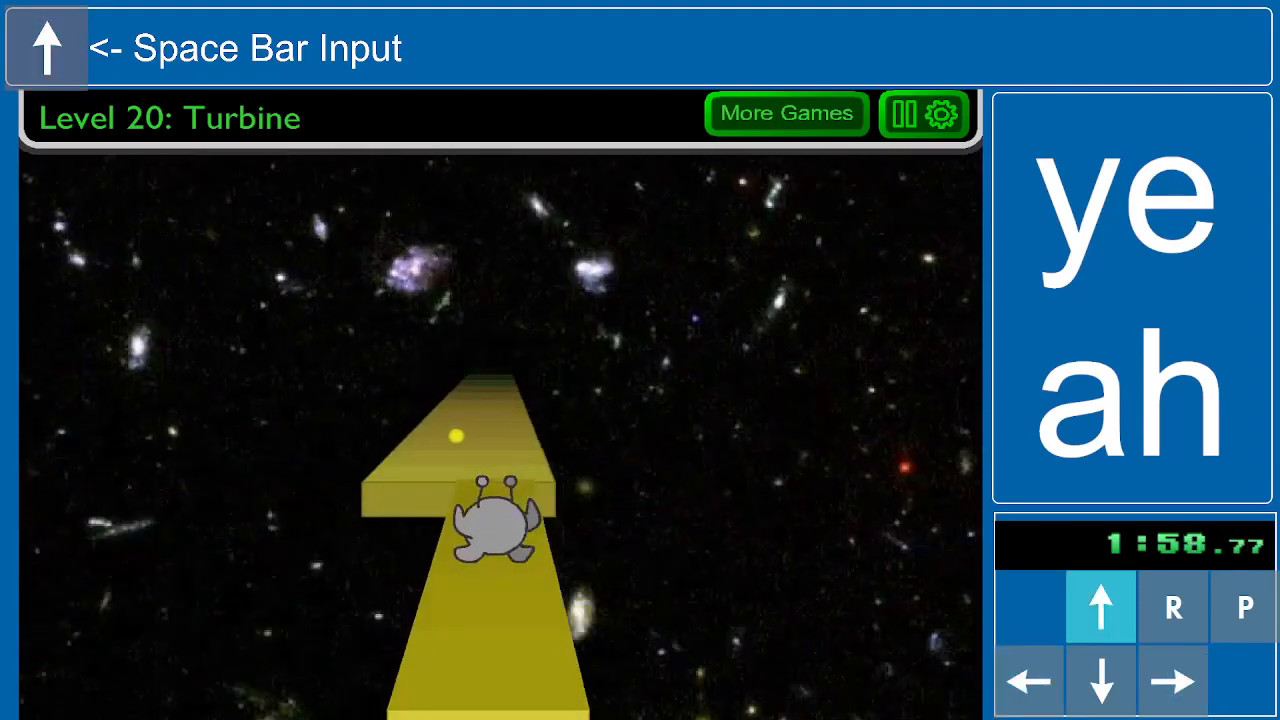
pyautogui.press('space')
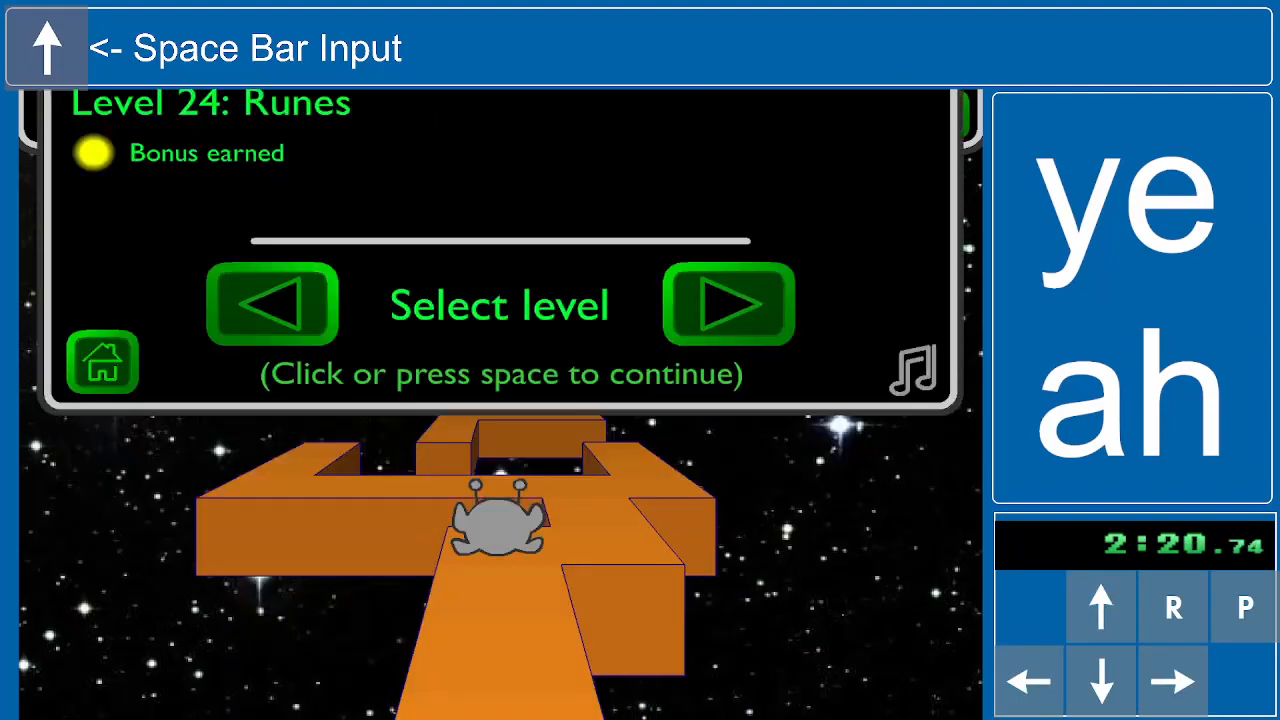
pyautogui.press('space')
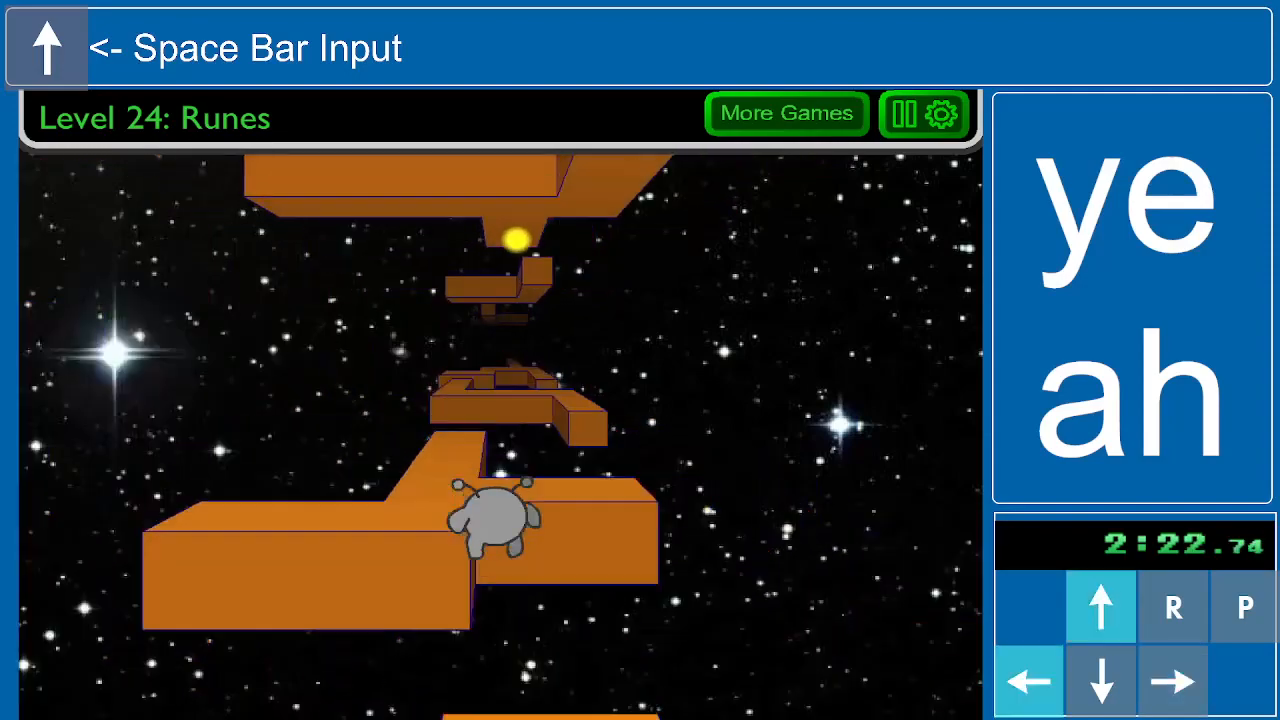